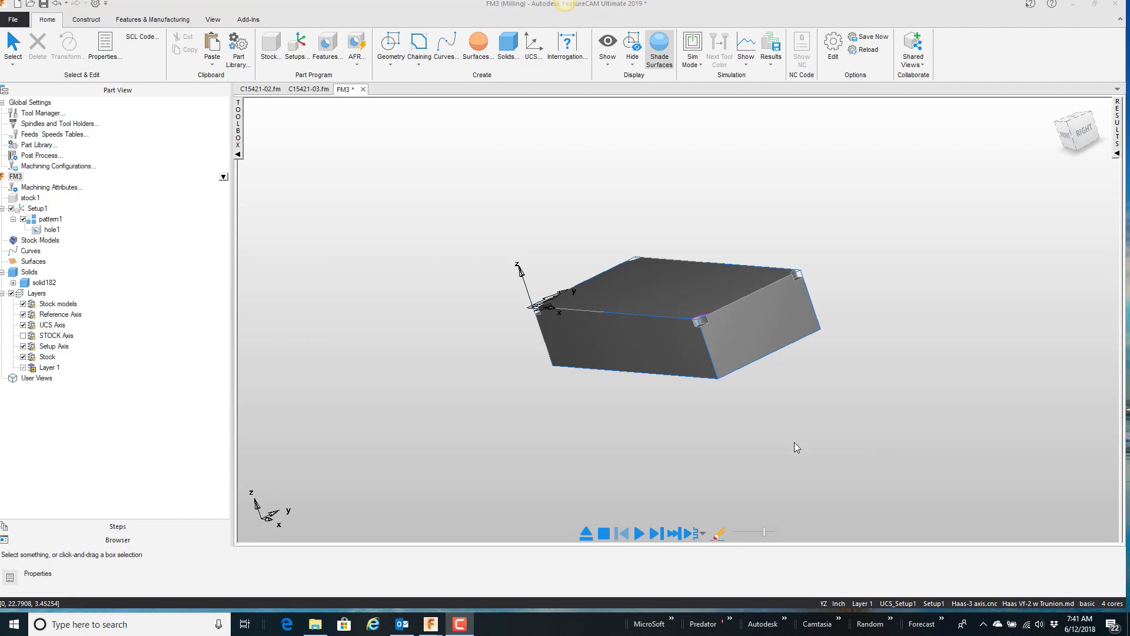
mouse_move(761, 298)
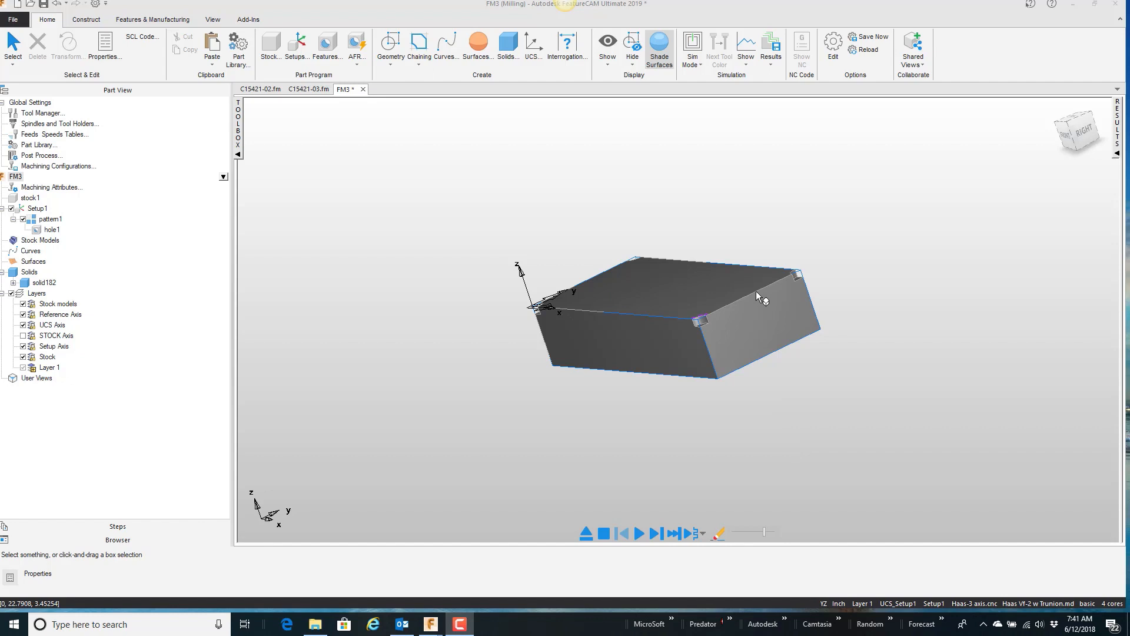
- Zoom in so the 30 by 12 stock block fills more of the view
left_click_drag(757, 296, 692, 296)
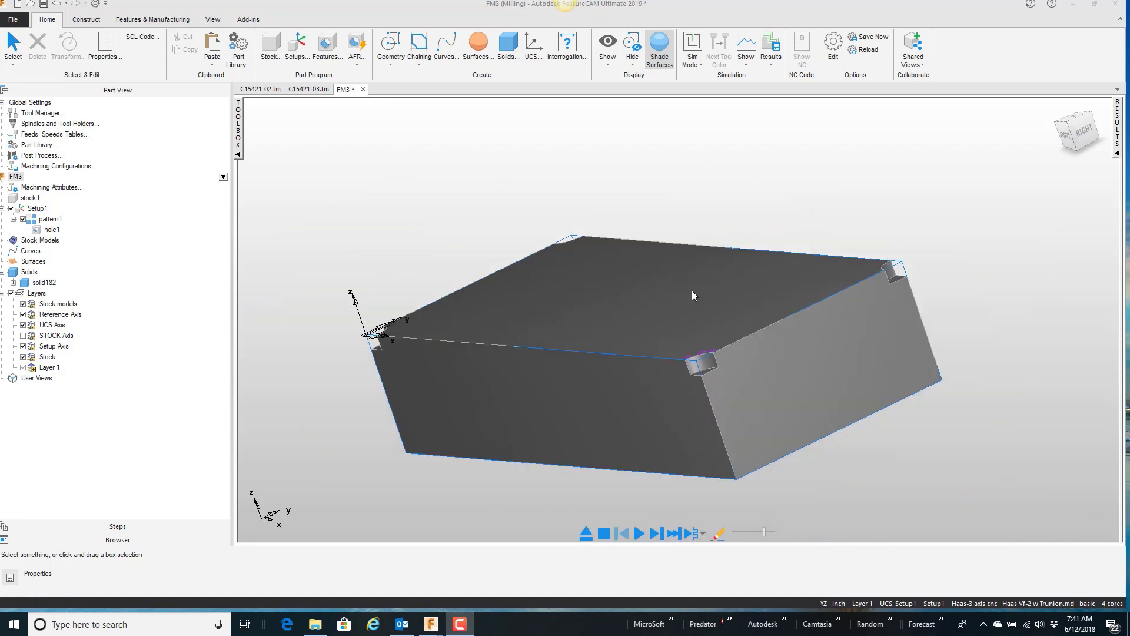
mouse_move(583, 242)
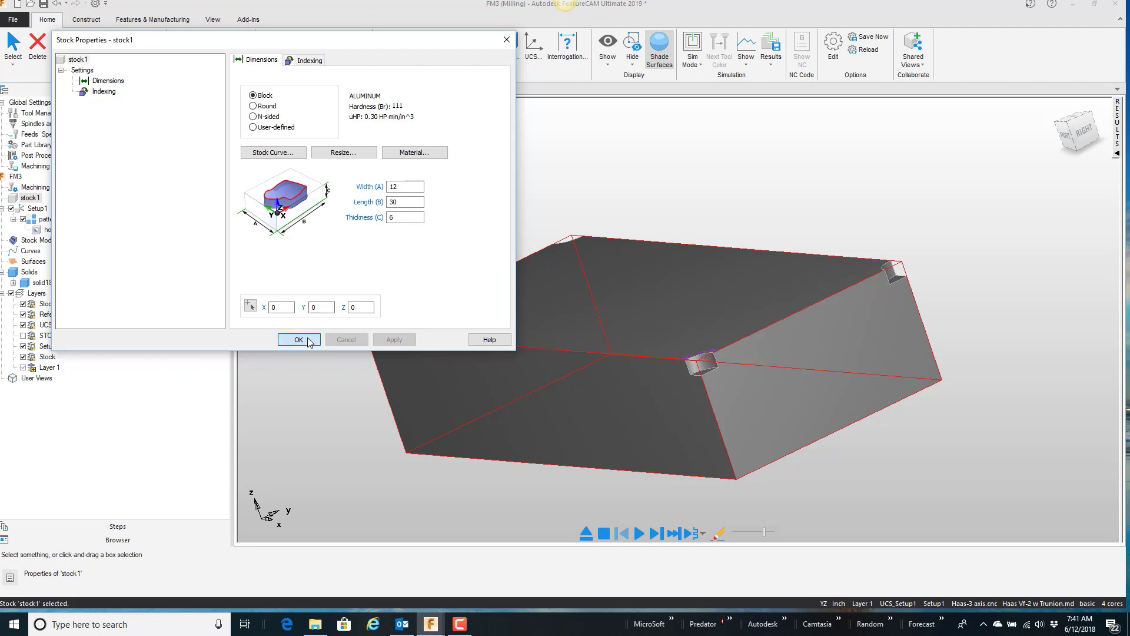
- Accept stock1's 12 x 30 x 6 dimensions and switch to the Top view
left_click(298, 339)
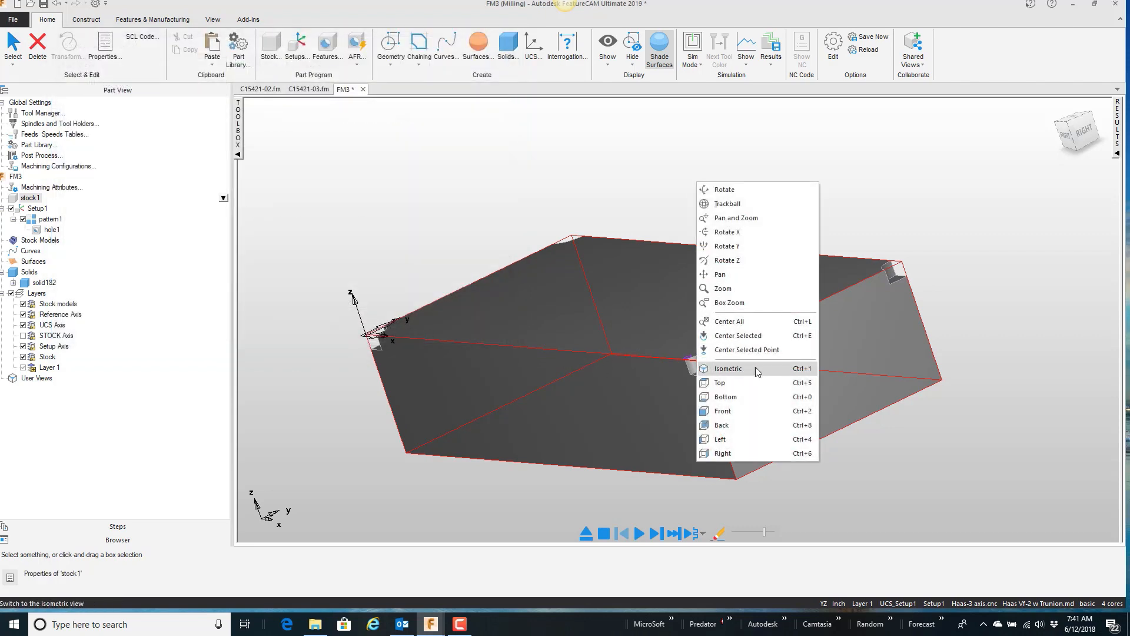
left_click(719, 382)
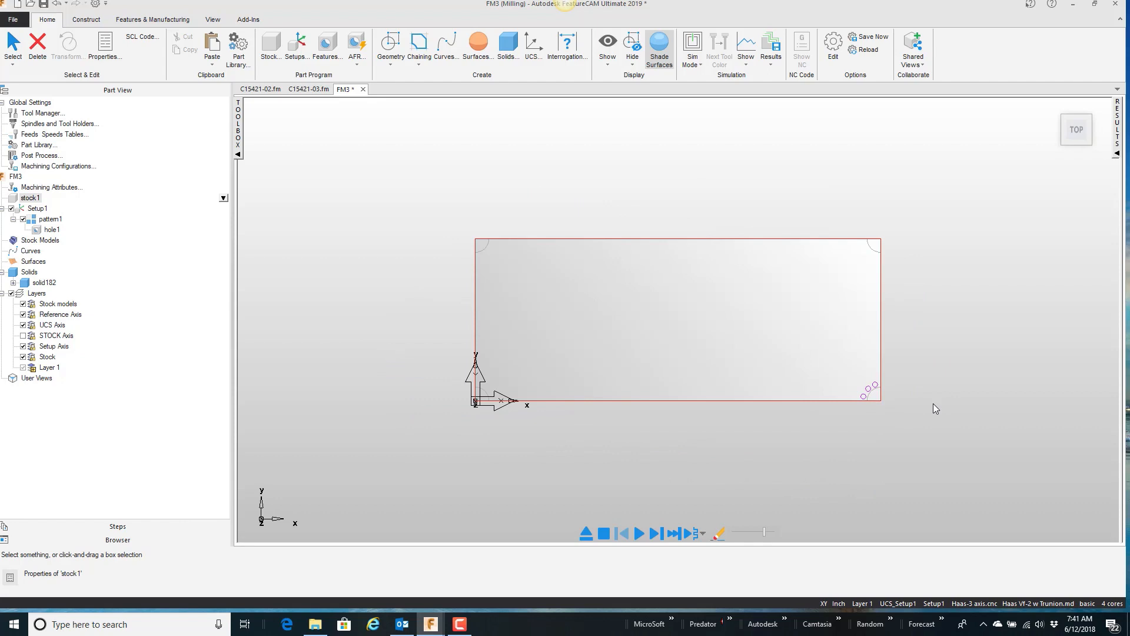
mouse_move(711, 374)
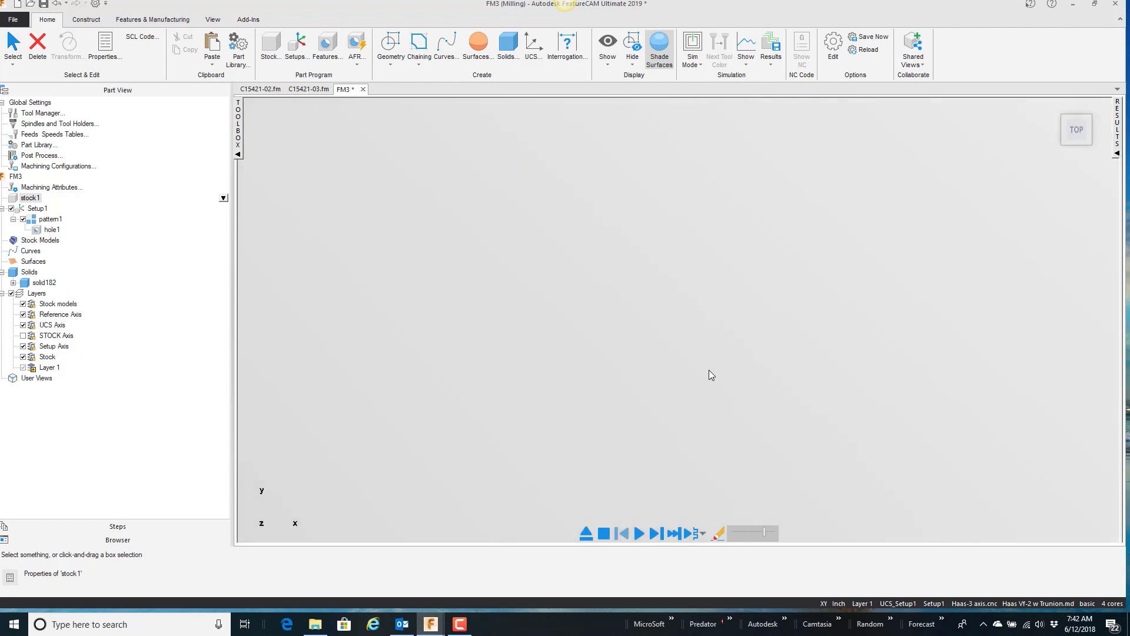
mouse_move(972, 420)
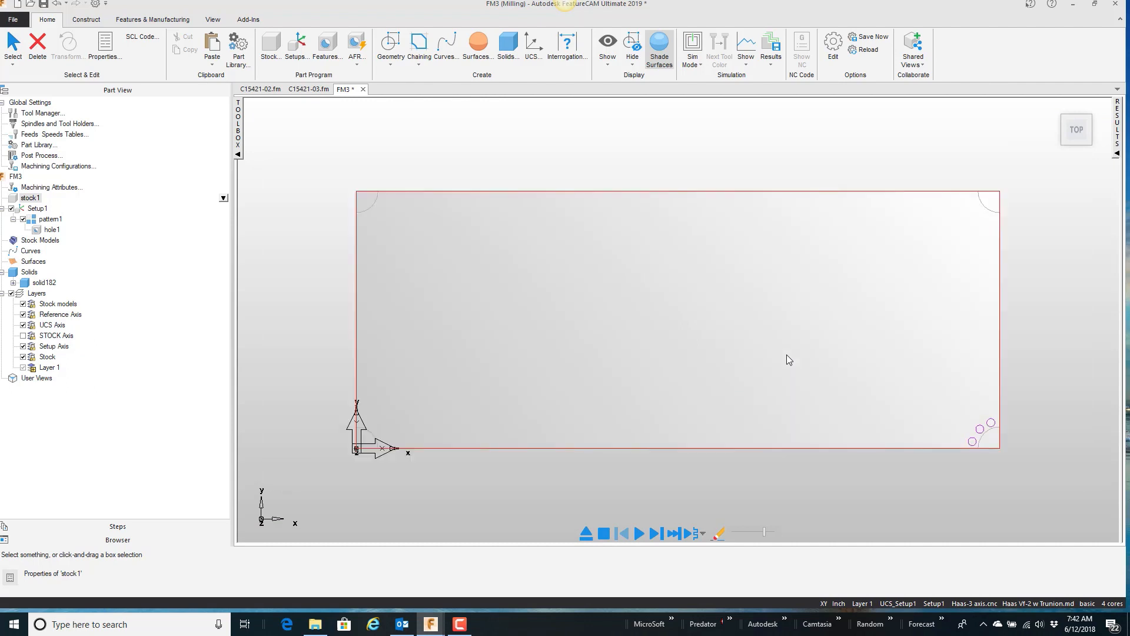
mouse_move(736, 352)
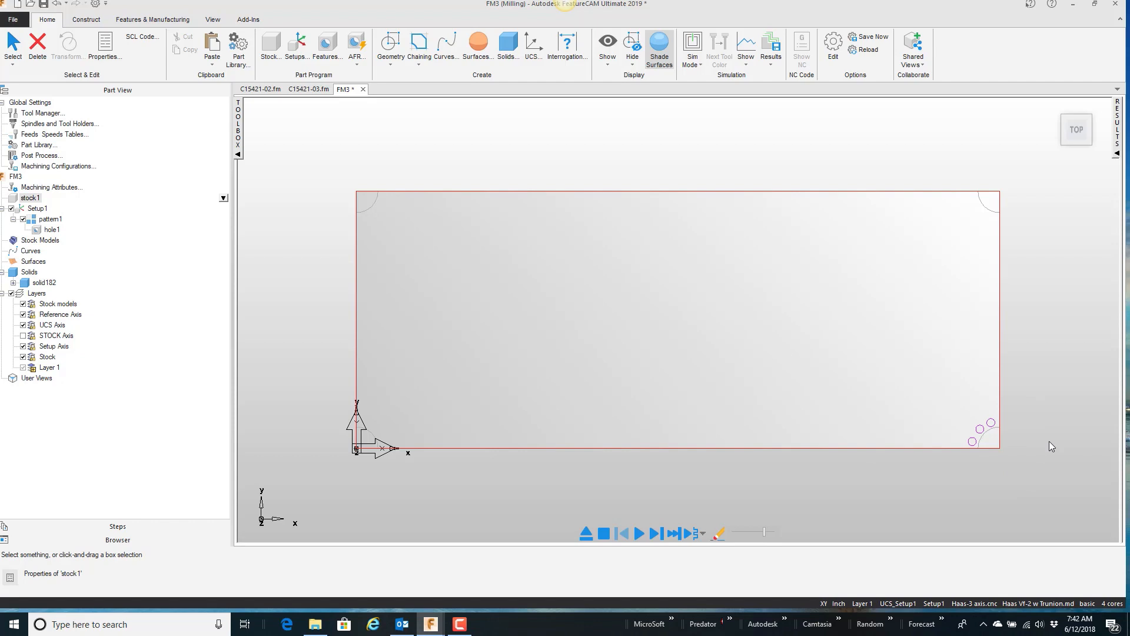
mouse_move(1005, 449)
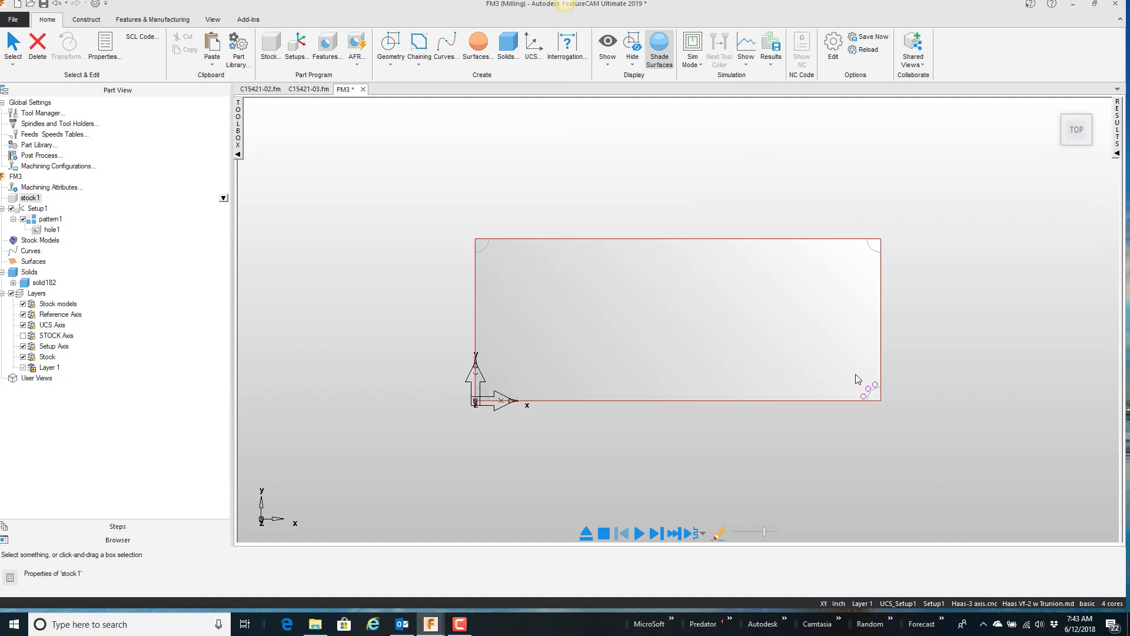
mouse_move(890, 409)
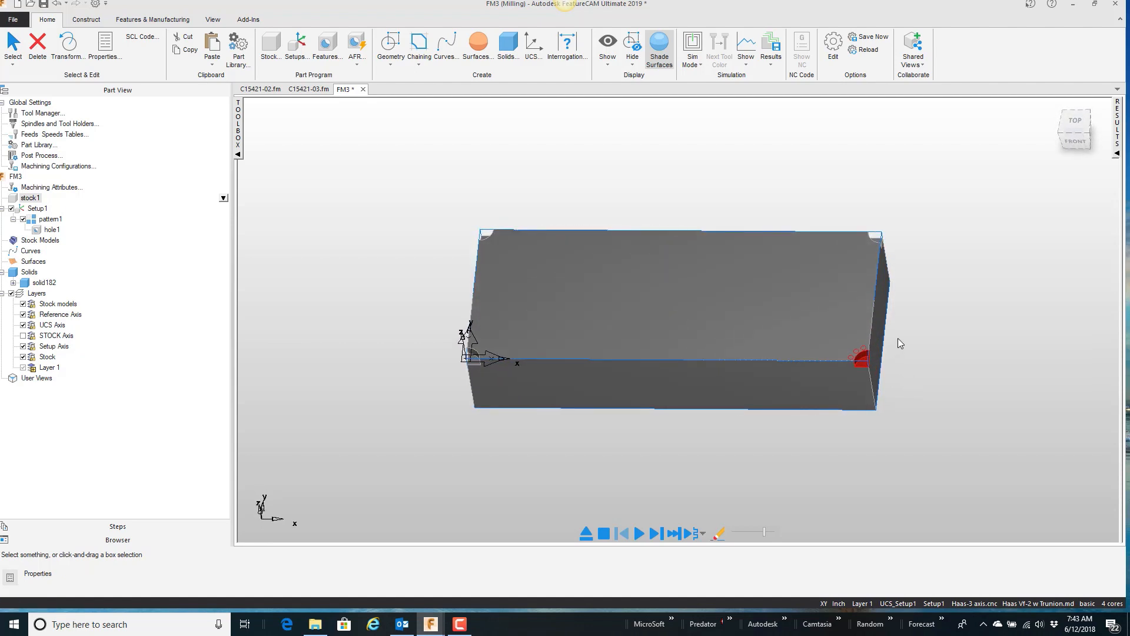
- Center and fit the view on the selected red corner feature via Center Selected
right_click(901, 343)
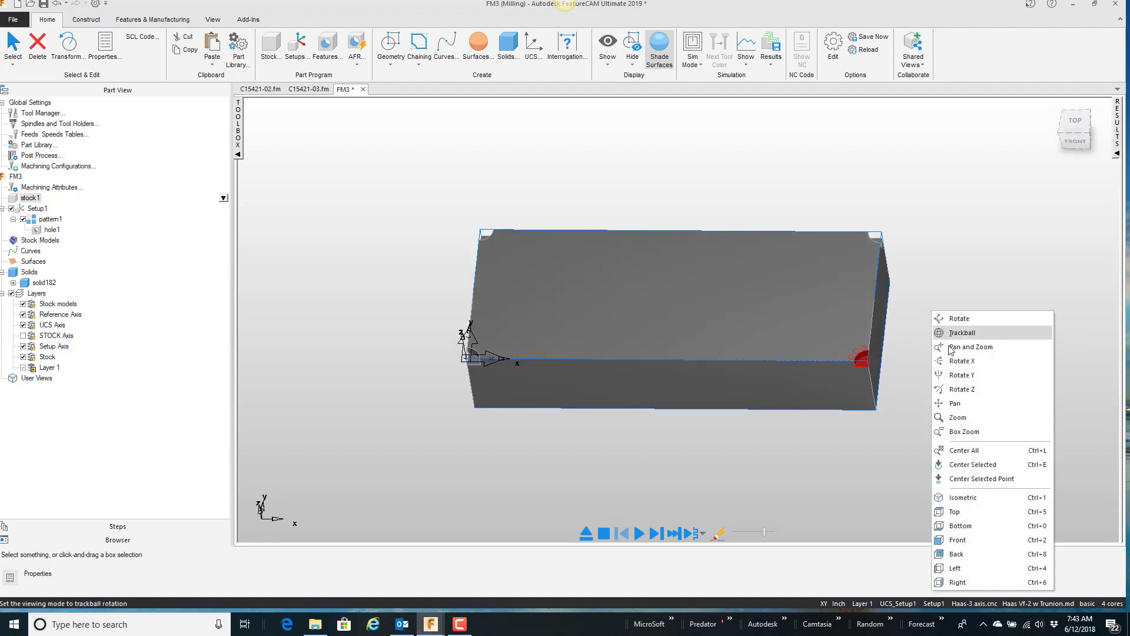
mouse_move(981, 464)
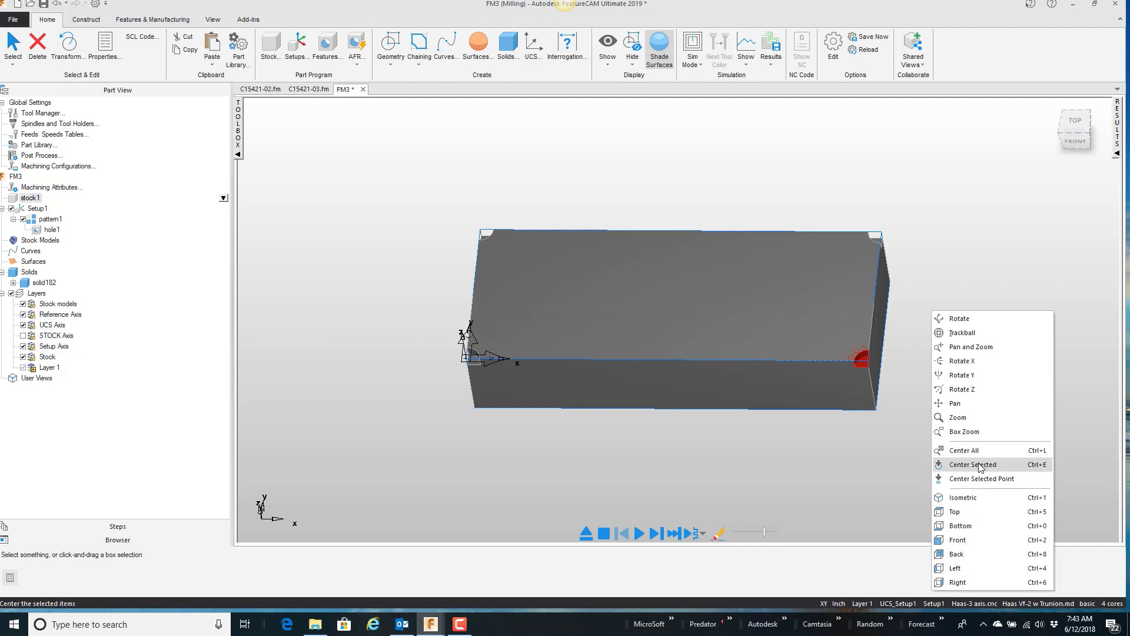
mouse_move(980, 464)
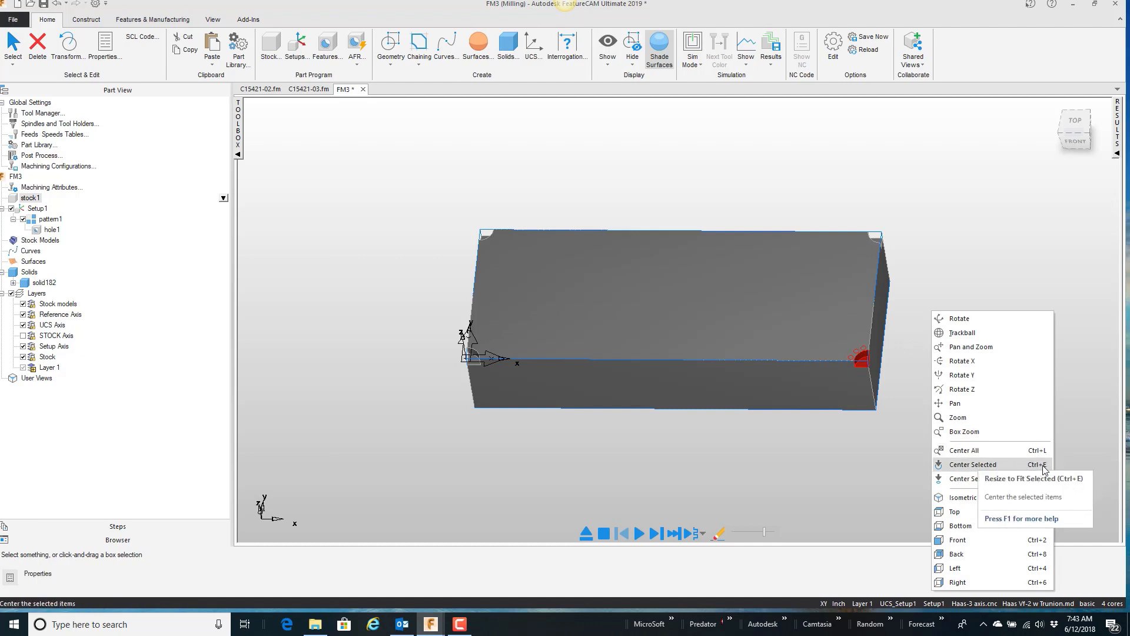
mouse_move(990, 468)
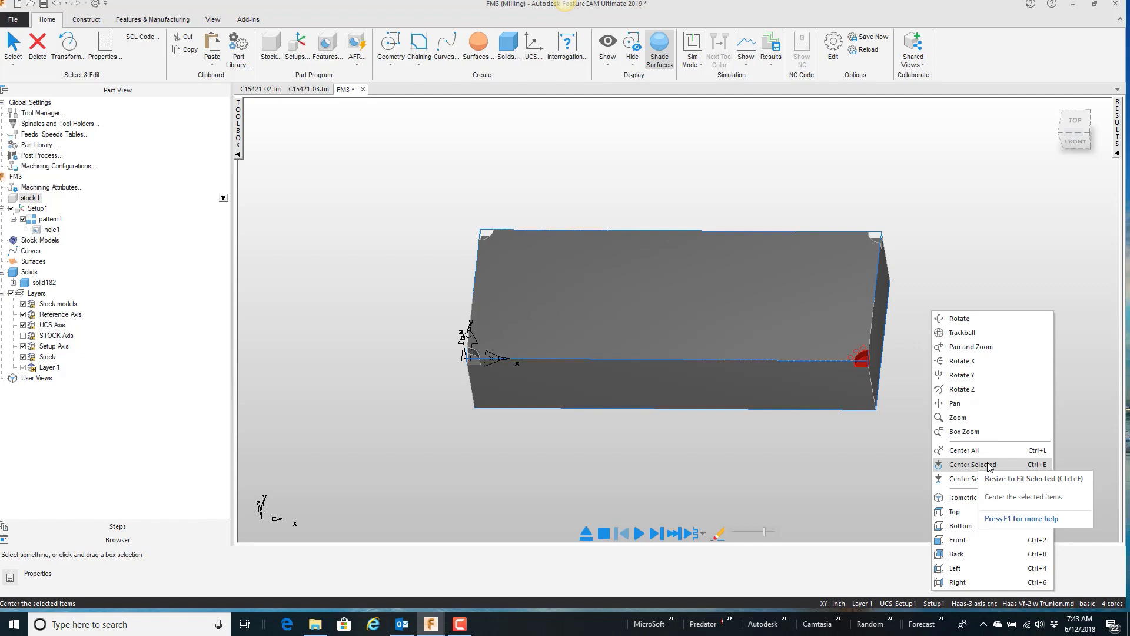
left_click(971, 464)
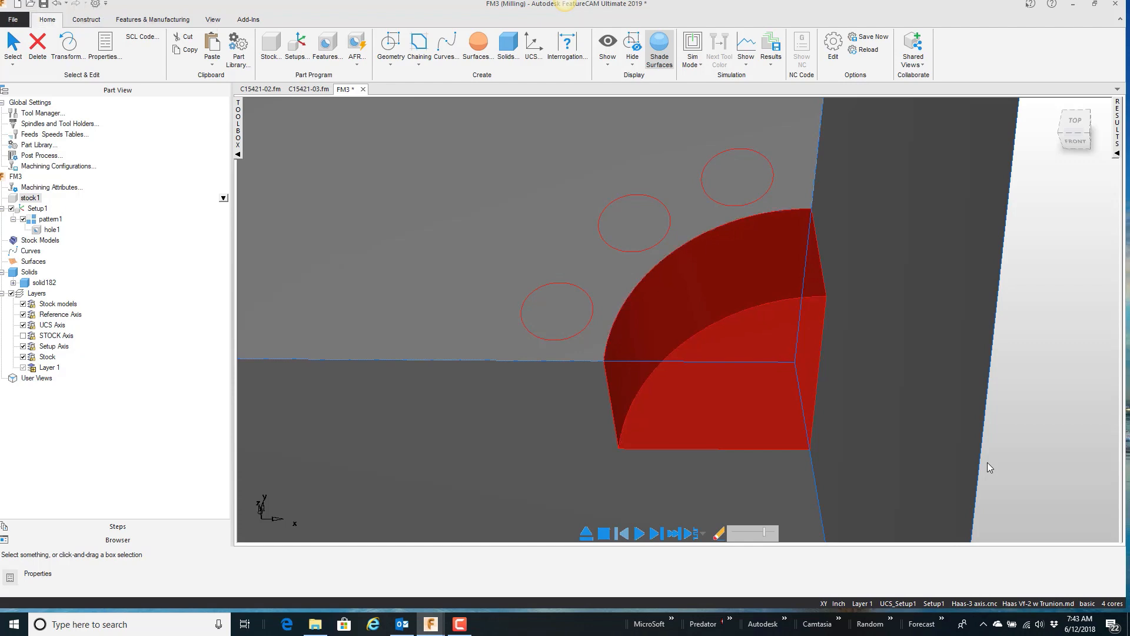
mouse_move(988, 452)
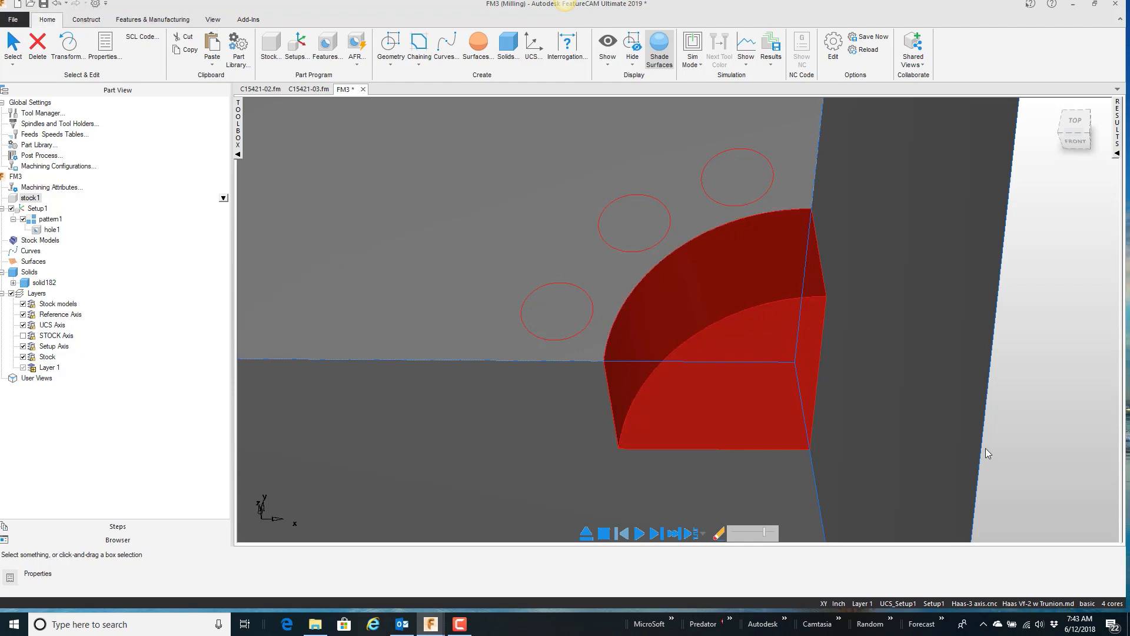
mouse_move(845, 352)
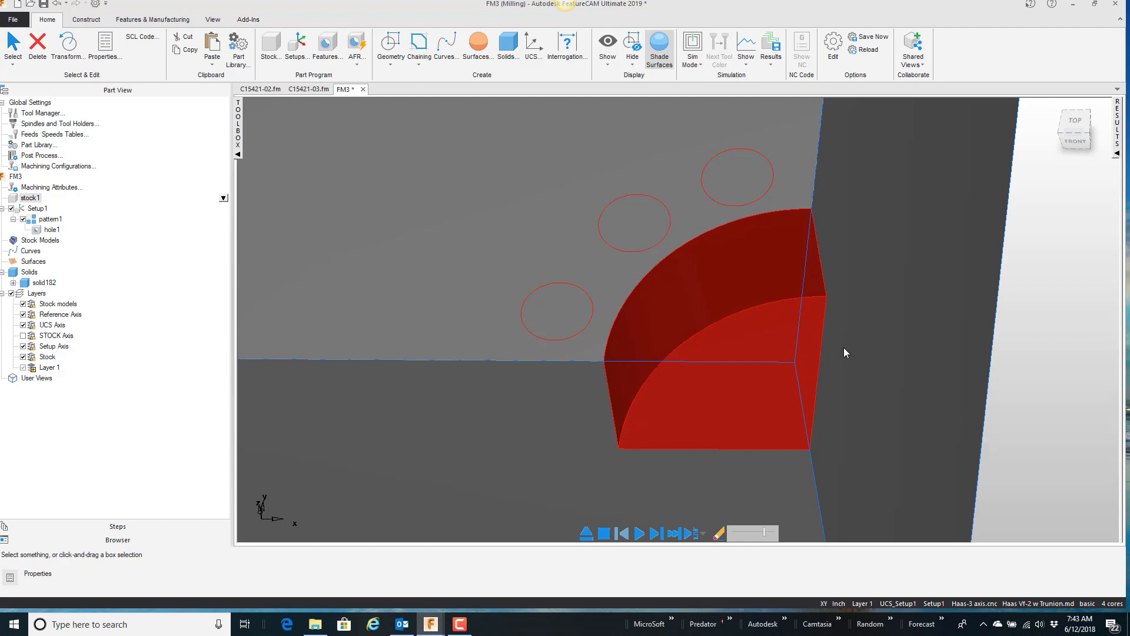
mouse_move(876, 395)
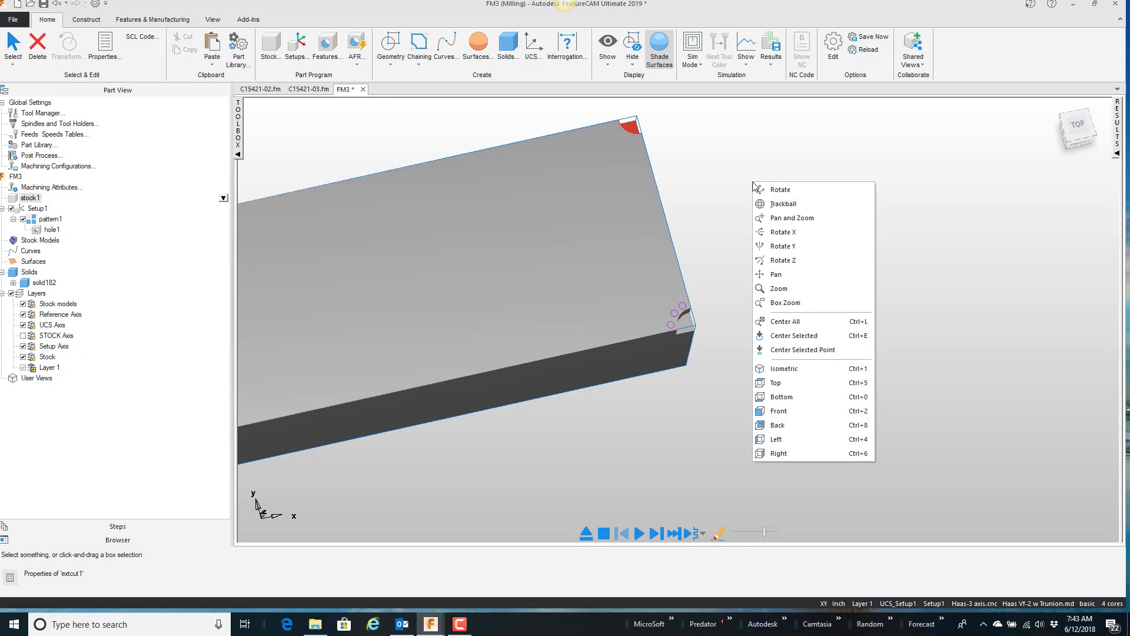
mouse_move(792, 335)
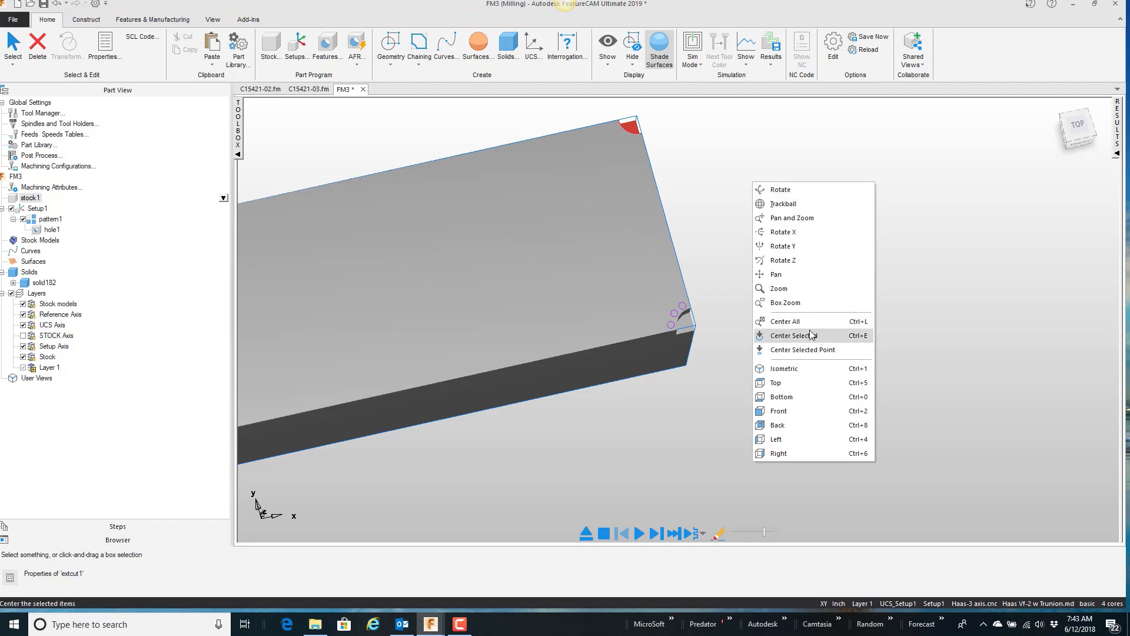
- Center the view on the selected curved corner cut extcut1
left_click(778, 410)
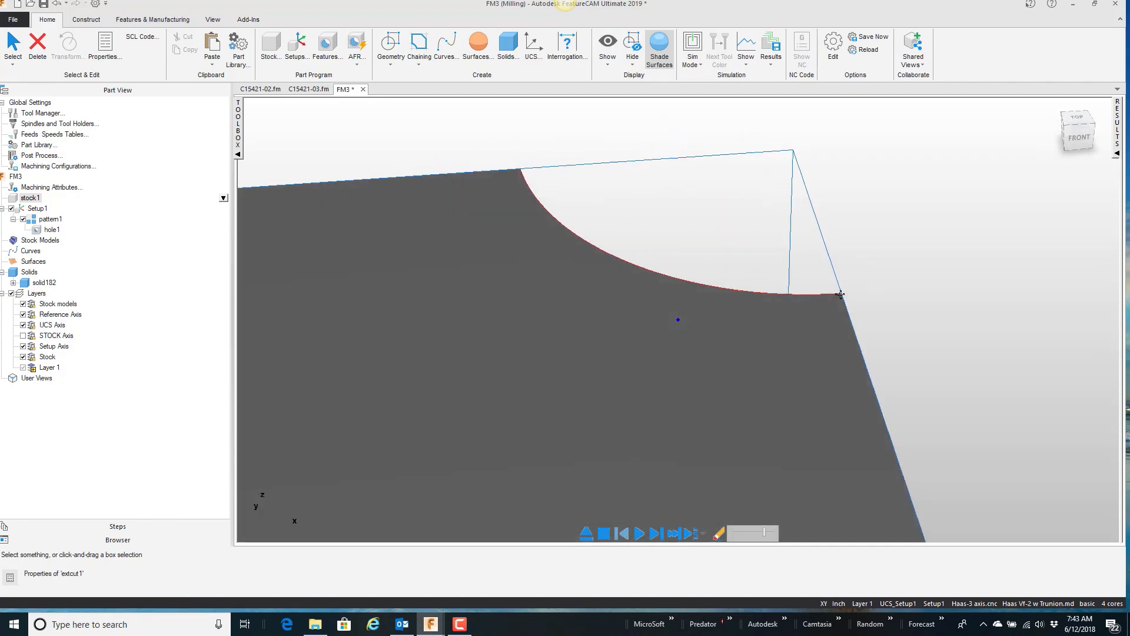